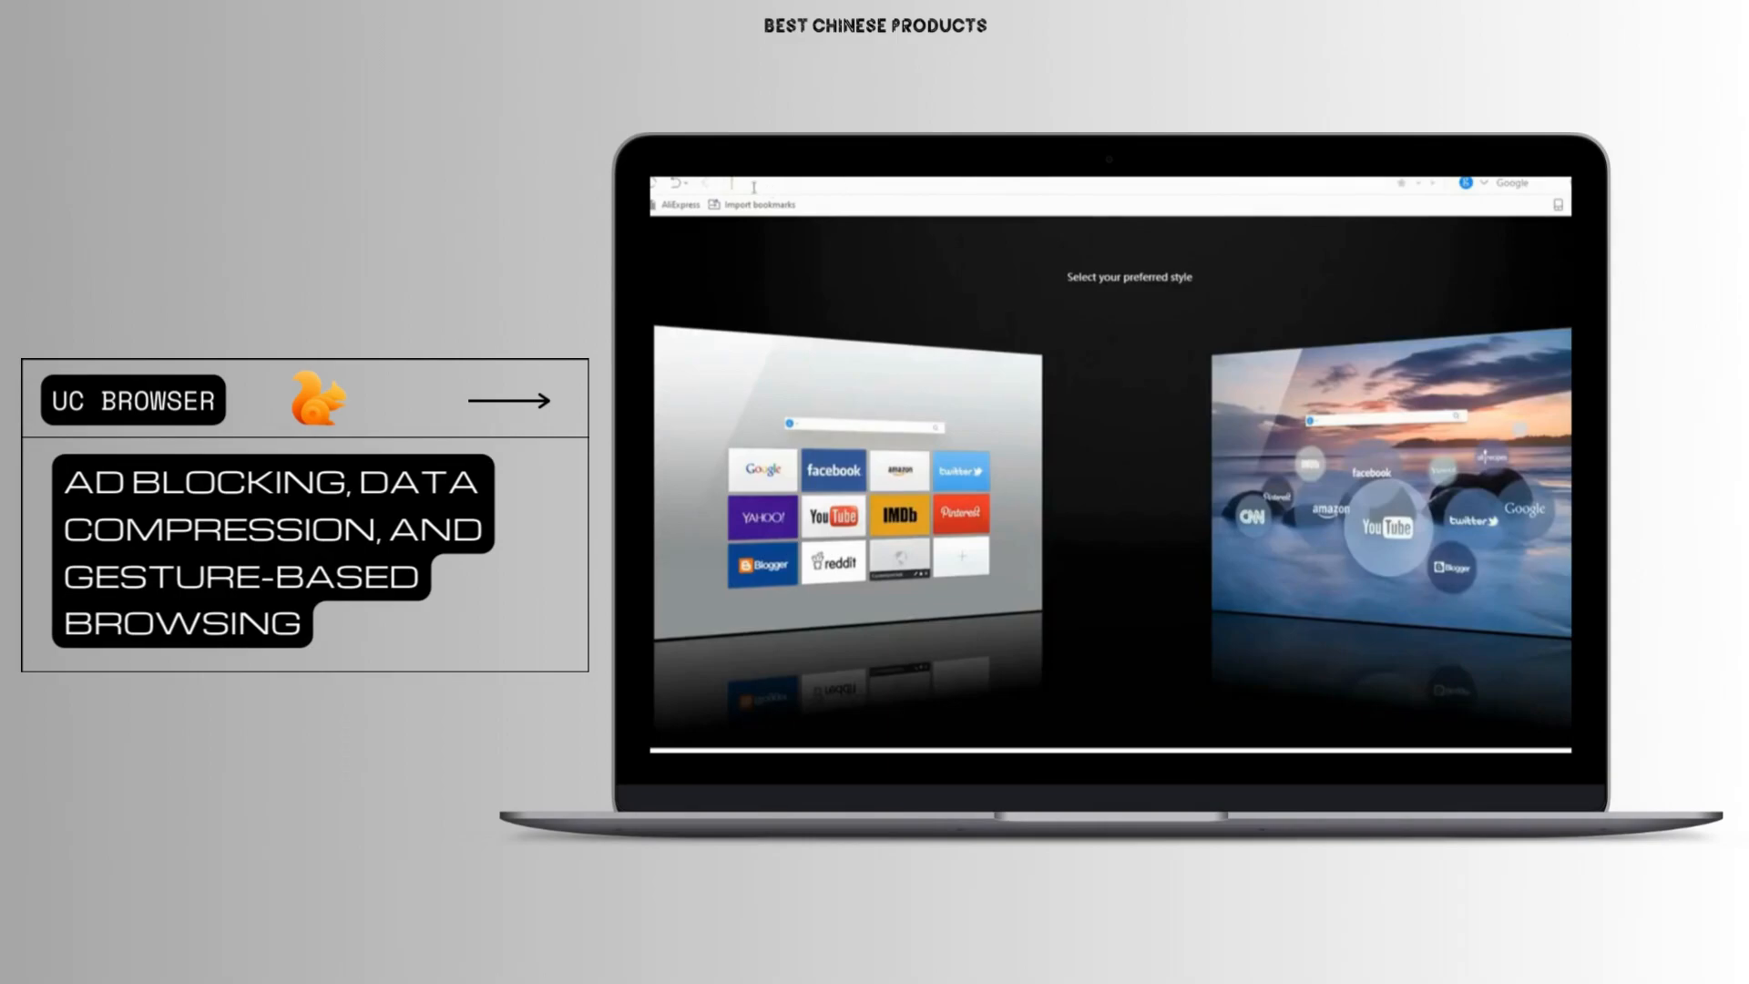
text(youtube.com)
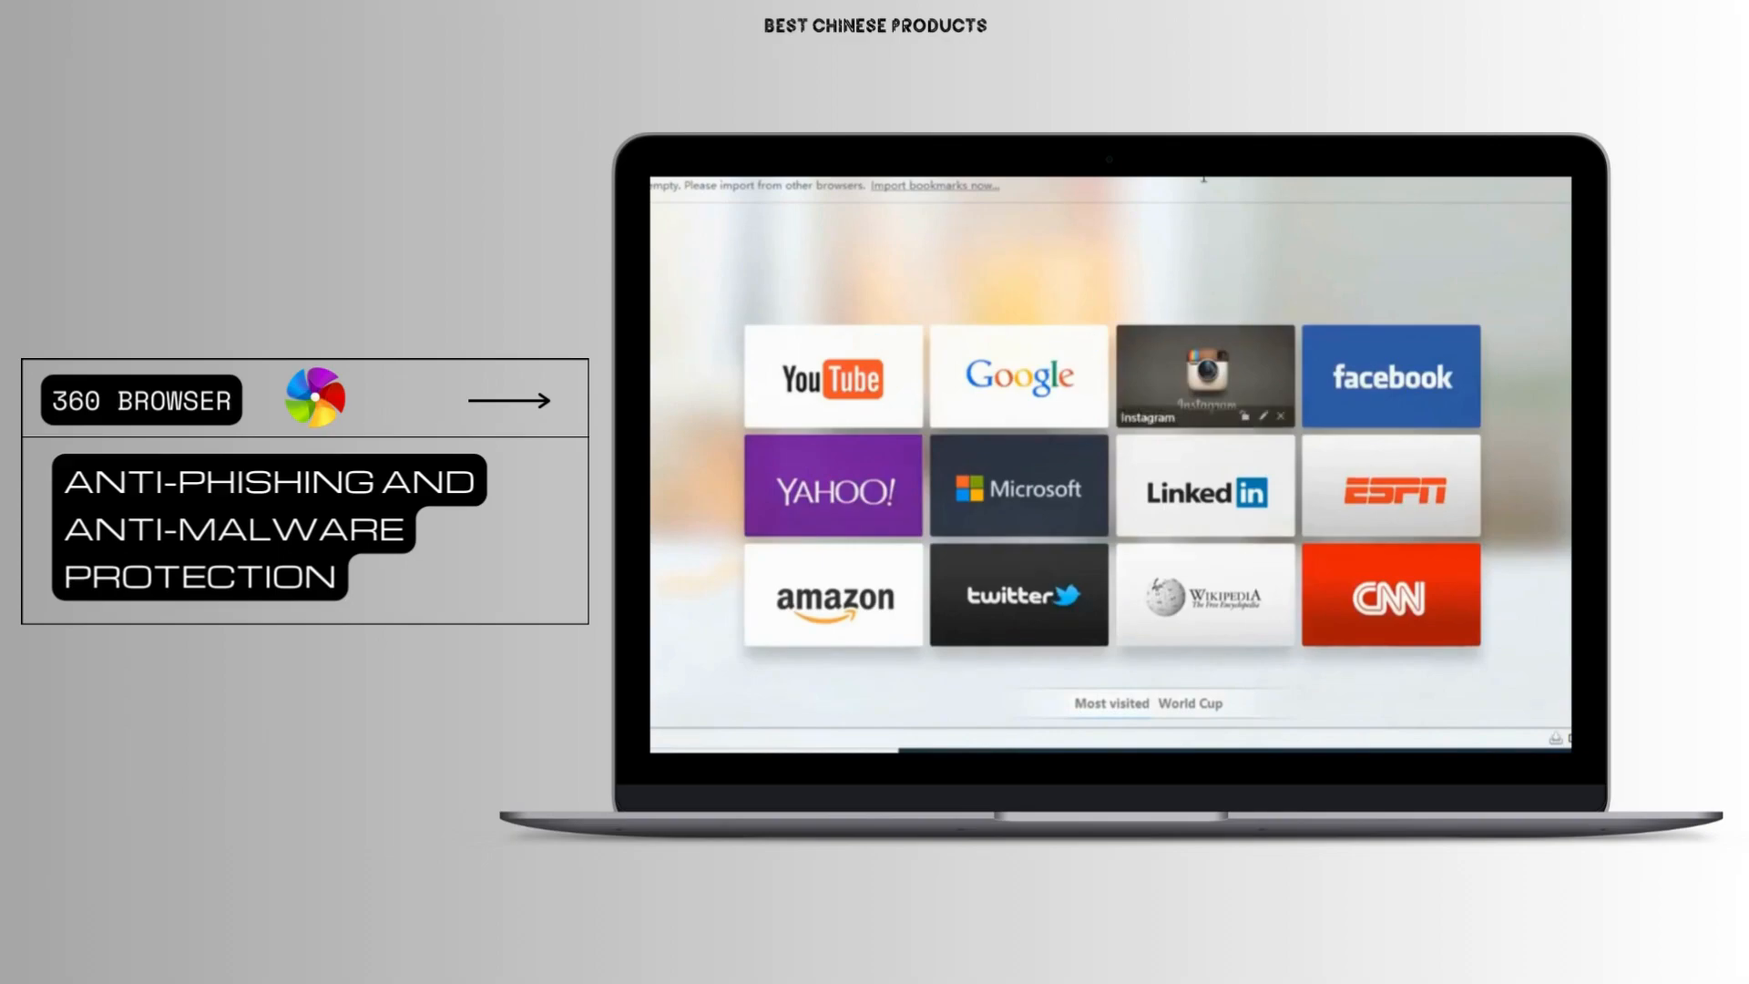
mouse_move(979, 306)
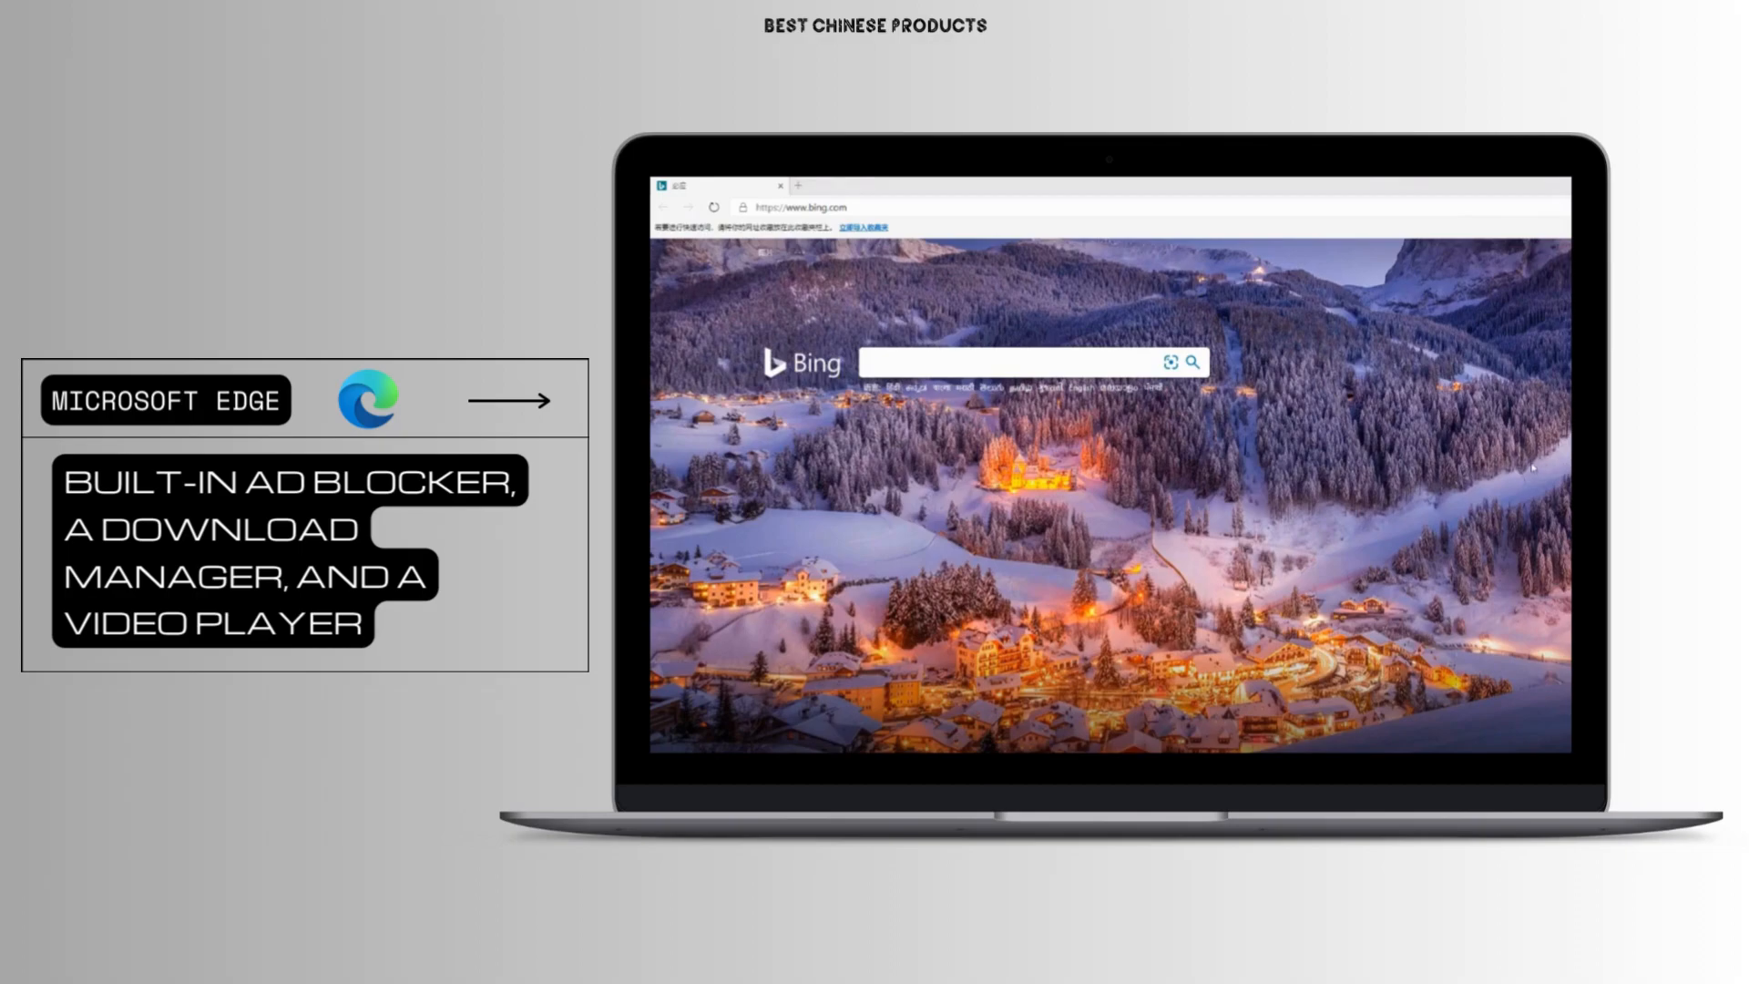
mouse_move(1523, 421)
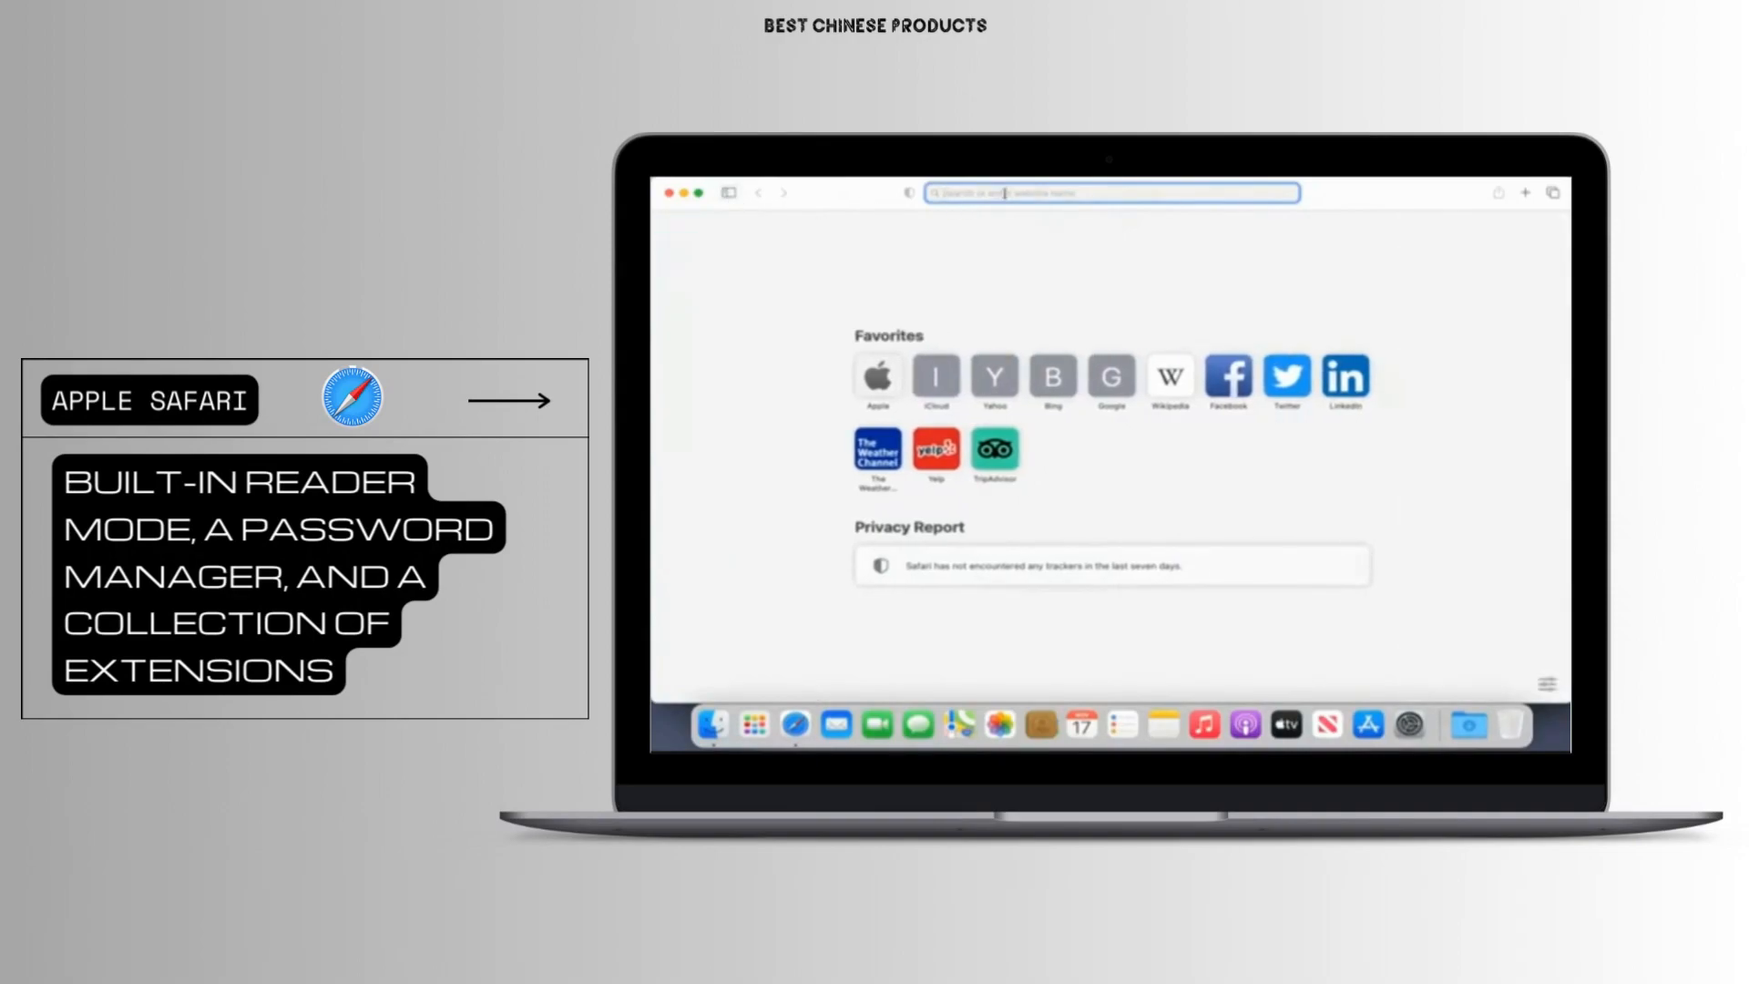
text(google.com)
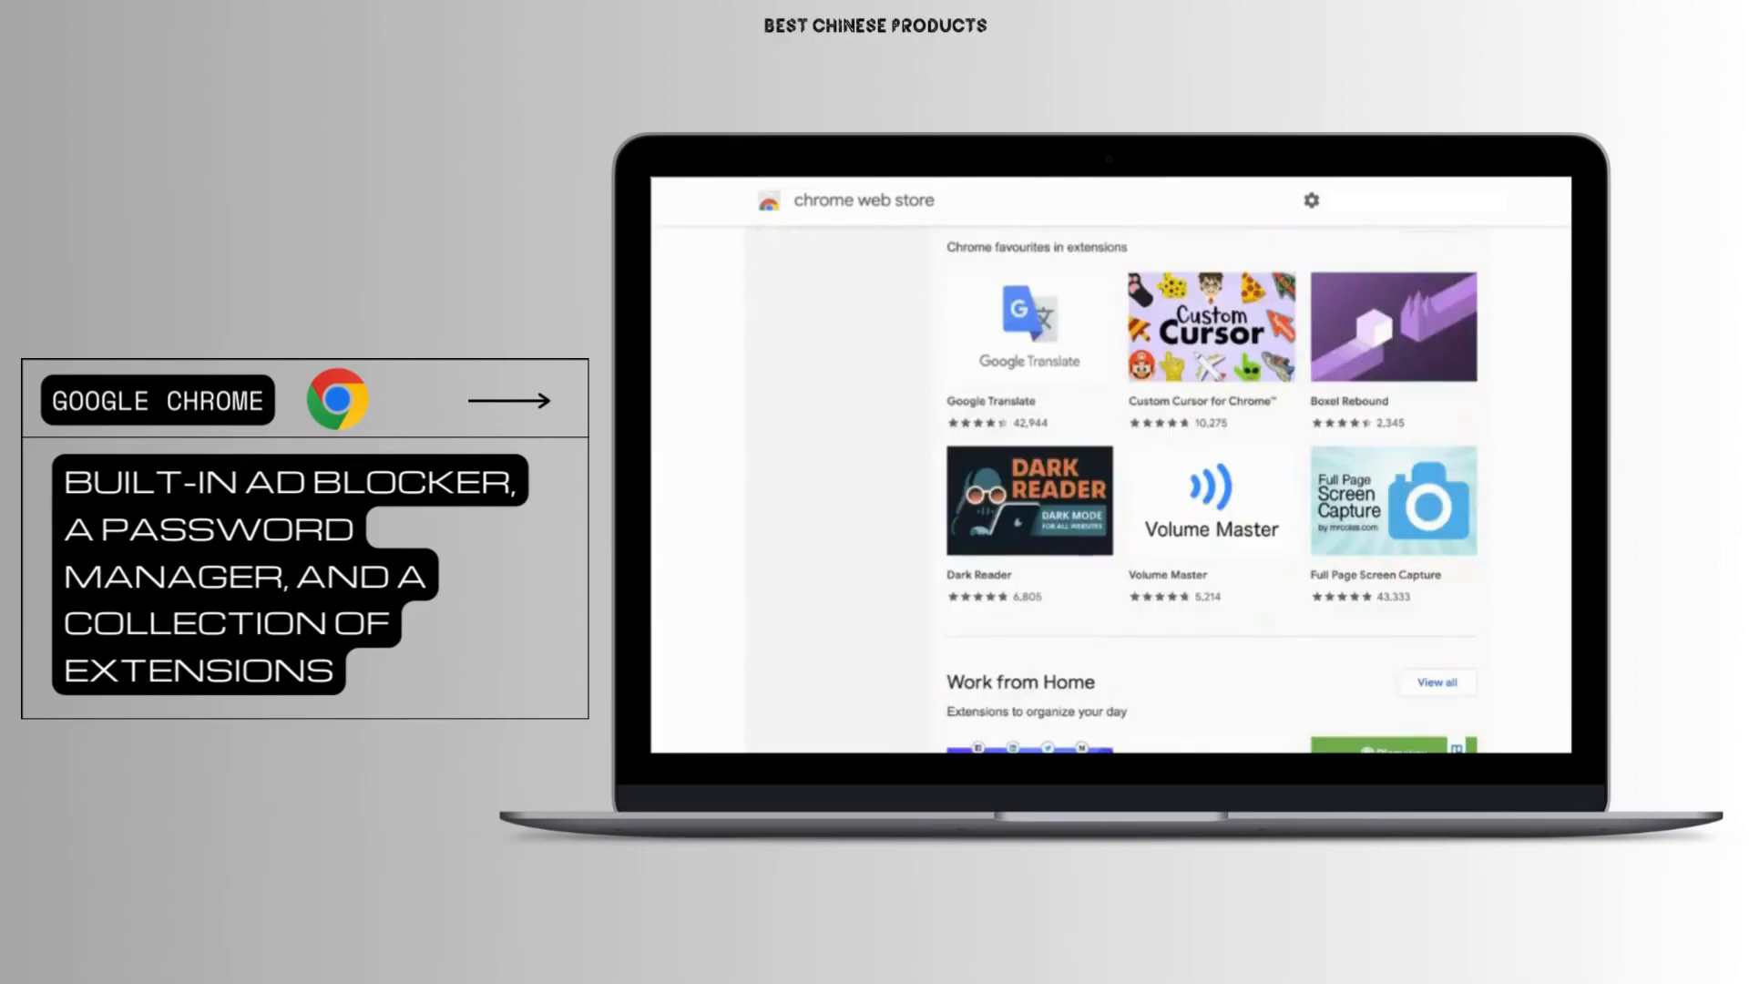
scroll(down, 3)
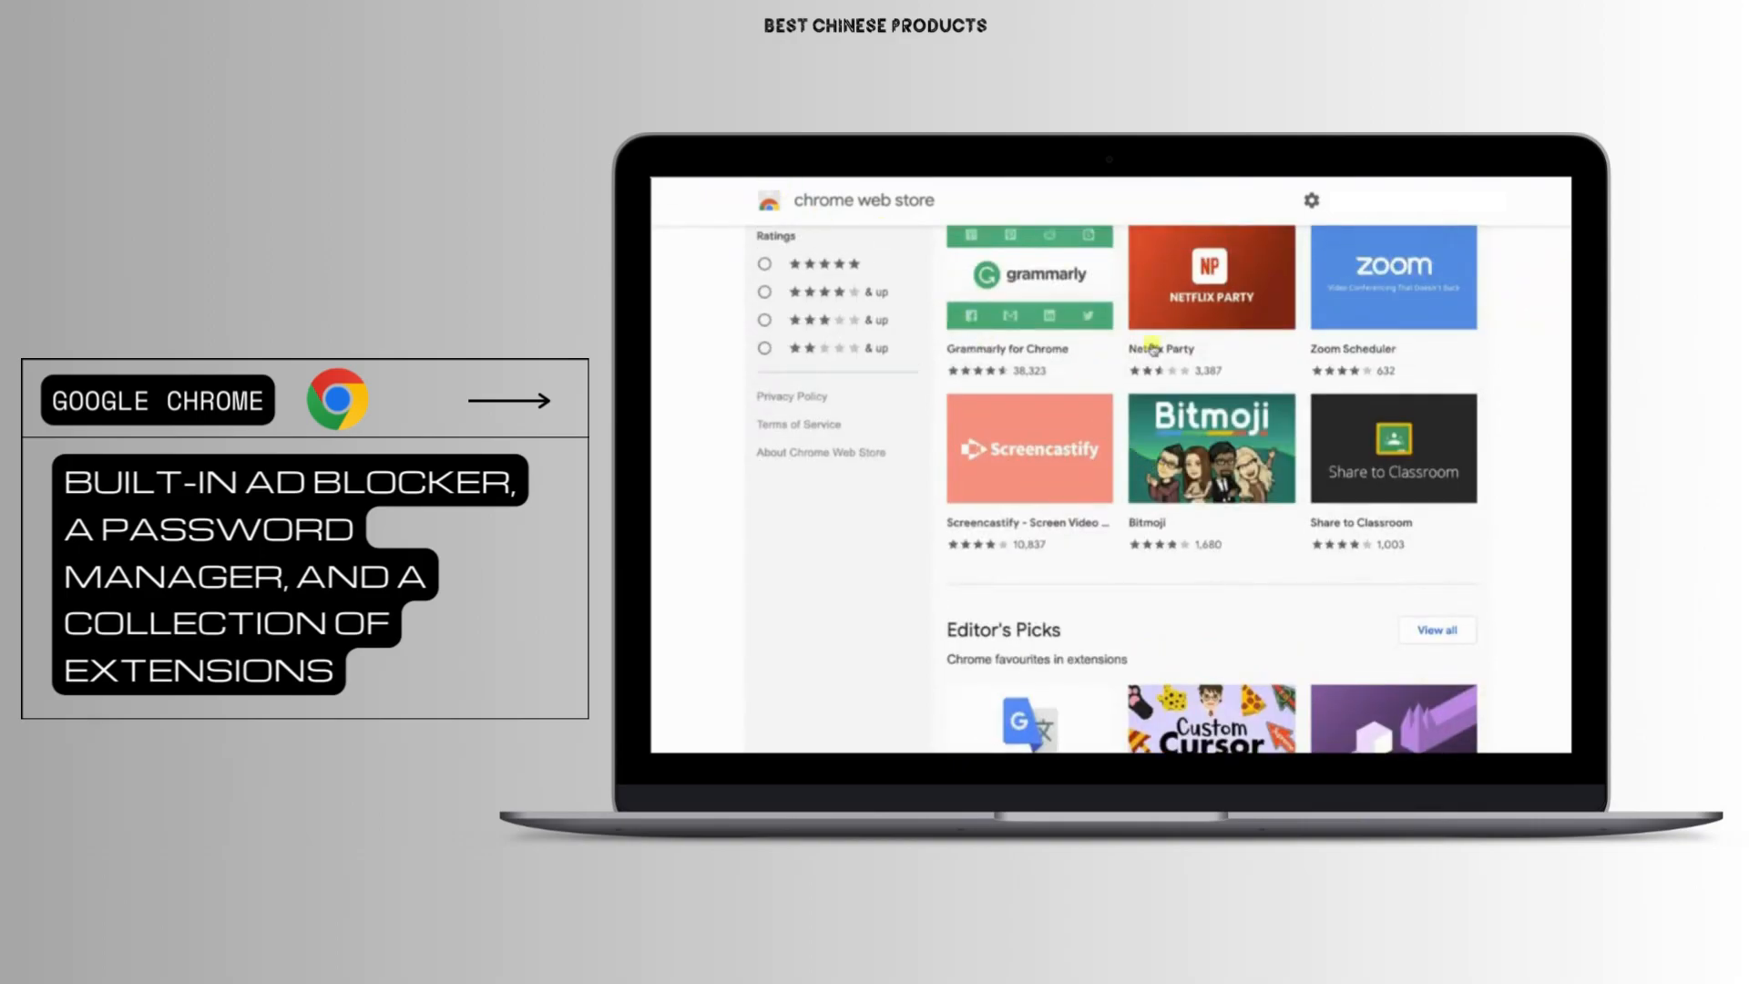
mouse_move(1211, 277)
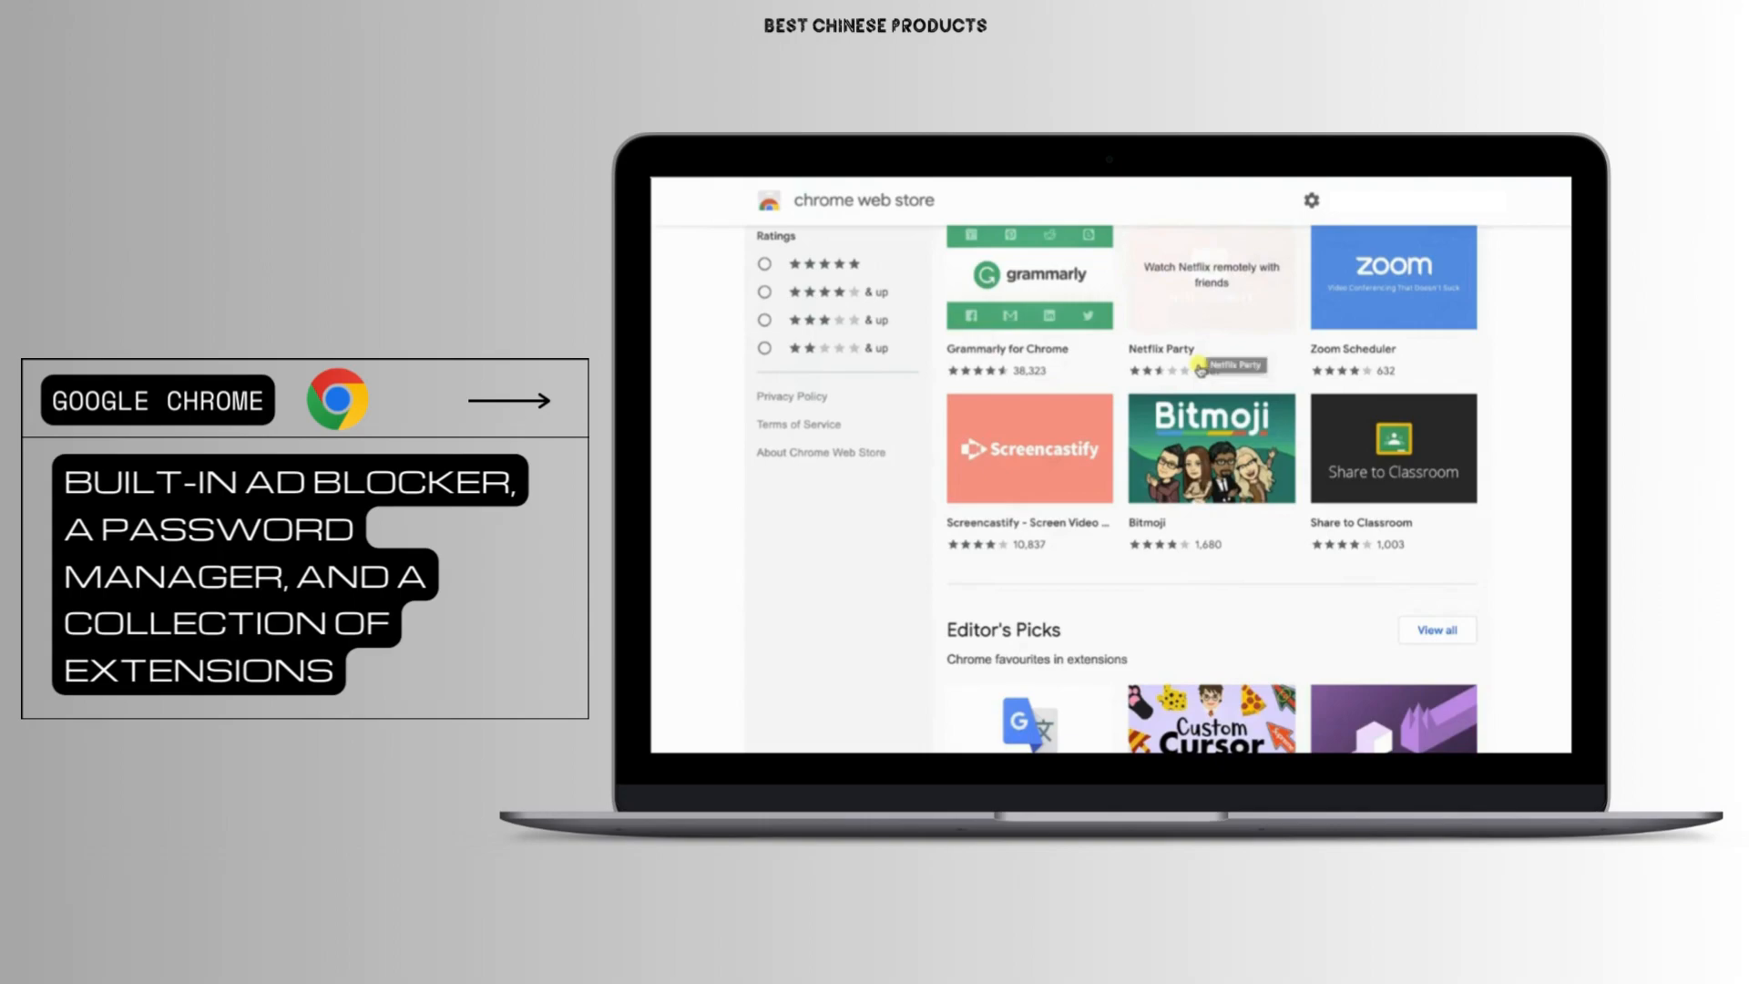